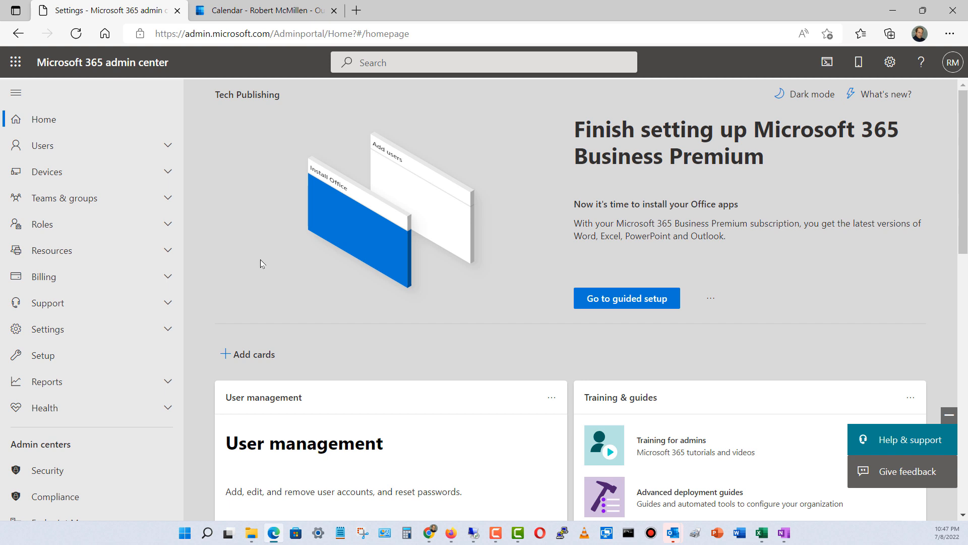
mouse_move(176, 327)
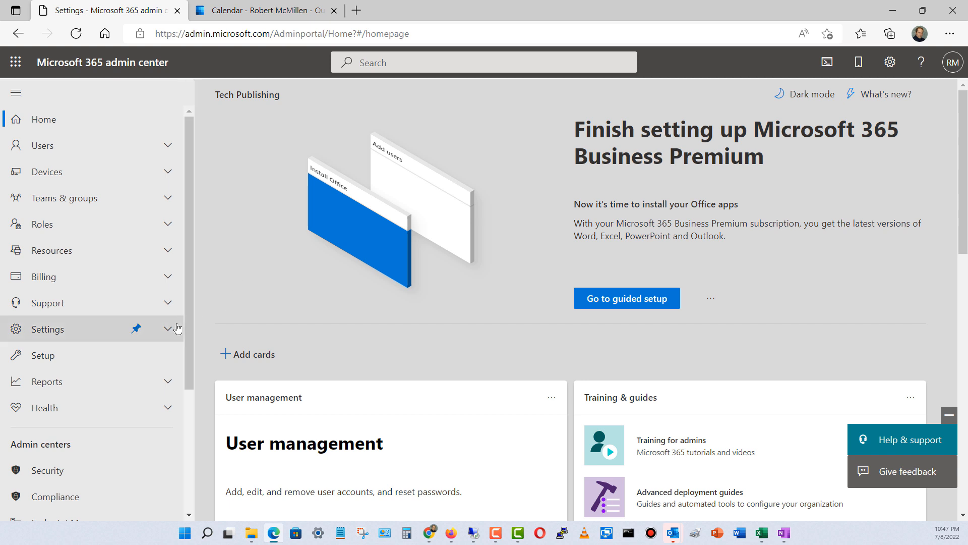
mouse_move(167, 327)
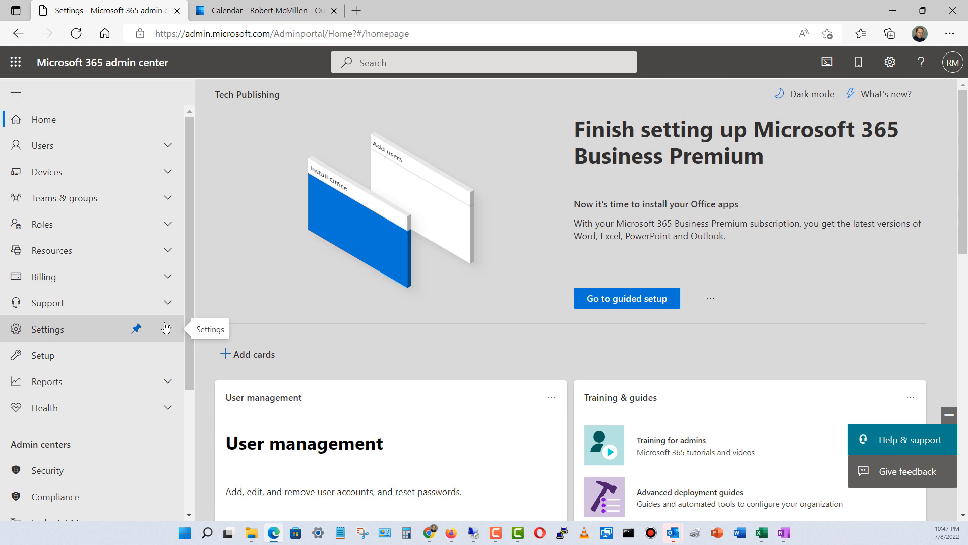
Navigate to Settings > Org settings to list organization services like Calendar and Bookings
click(47, 328)
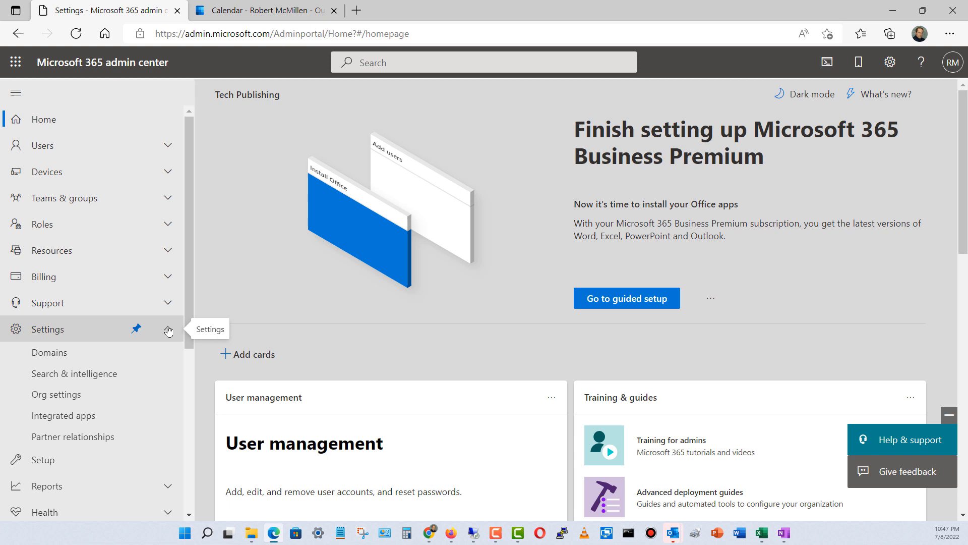
mouse_move(58, 395)
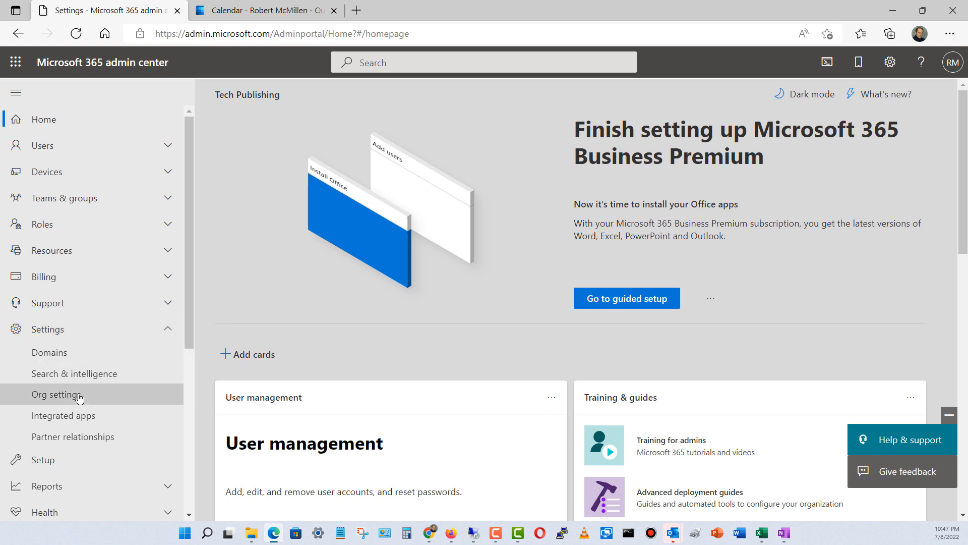
click(57, 394)
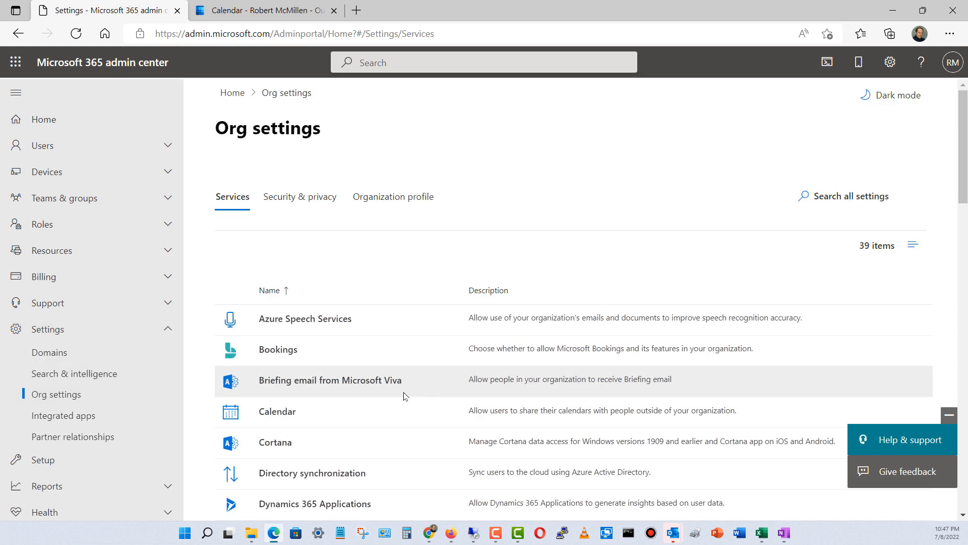
mouse_move(281, 413)
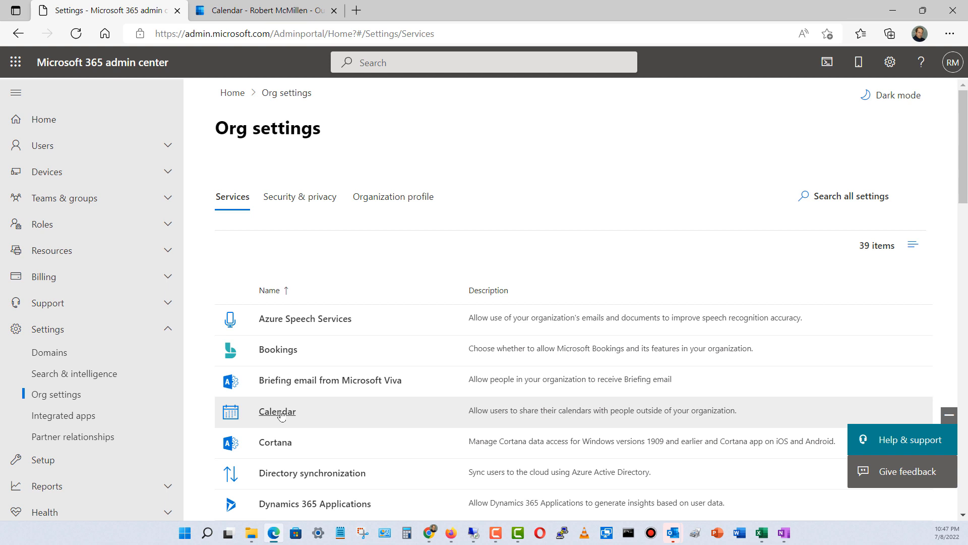
click(277, 412)
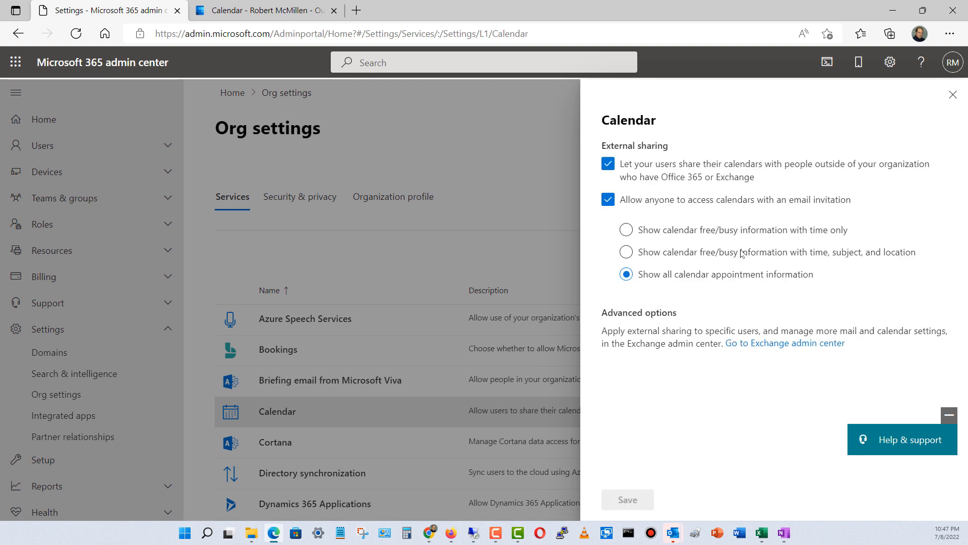
mouse_move(876, 215)
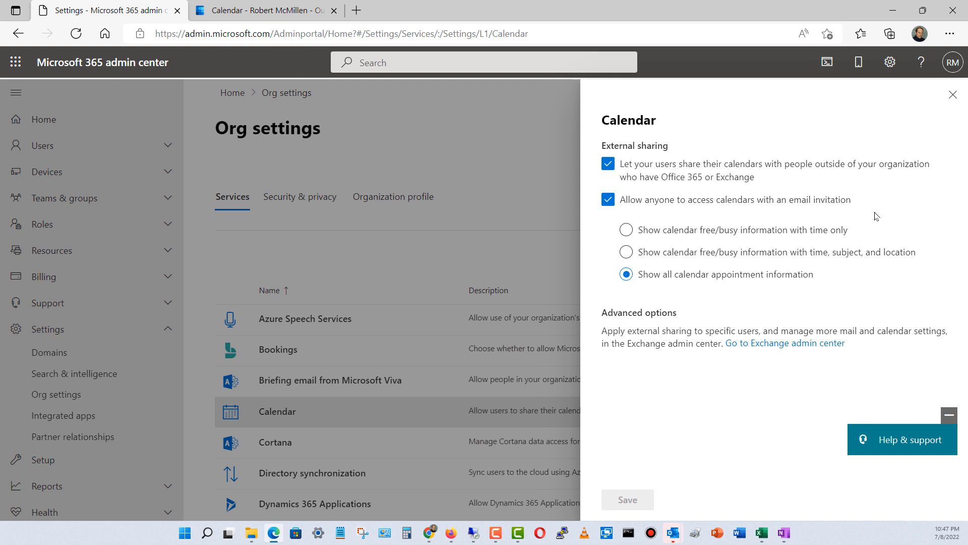
mouse_move(795, 182)
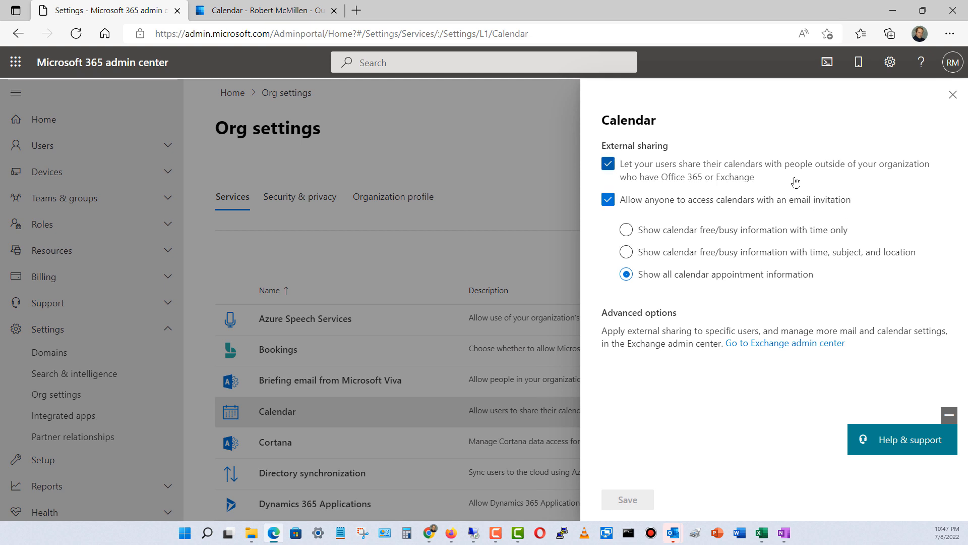
mouse_move(818, 182)
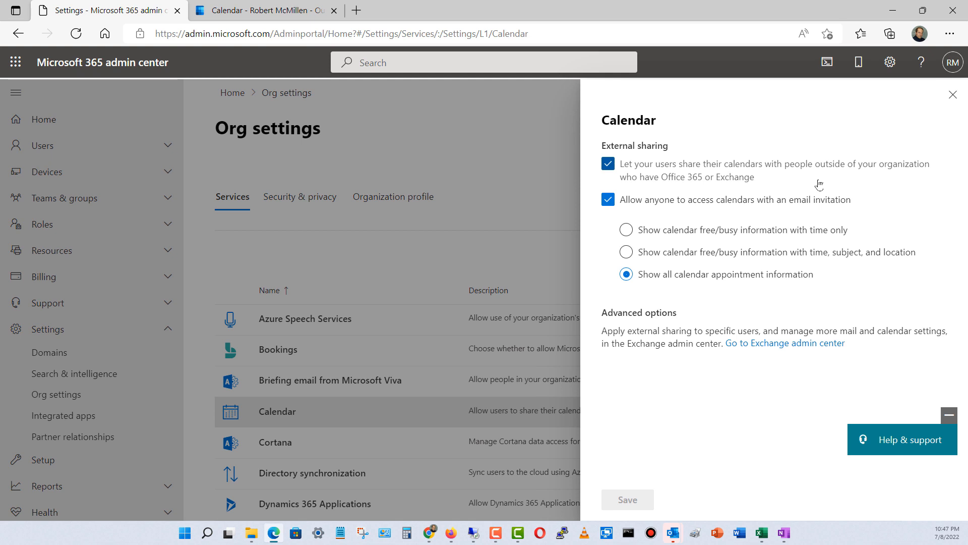
mouse_move(805, 245)
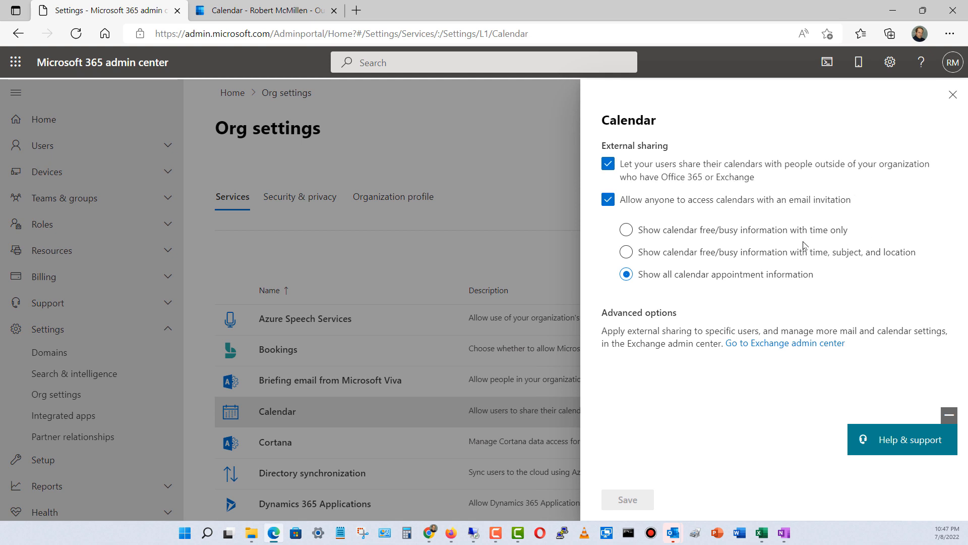
mouse_move(741, 212)
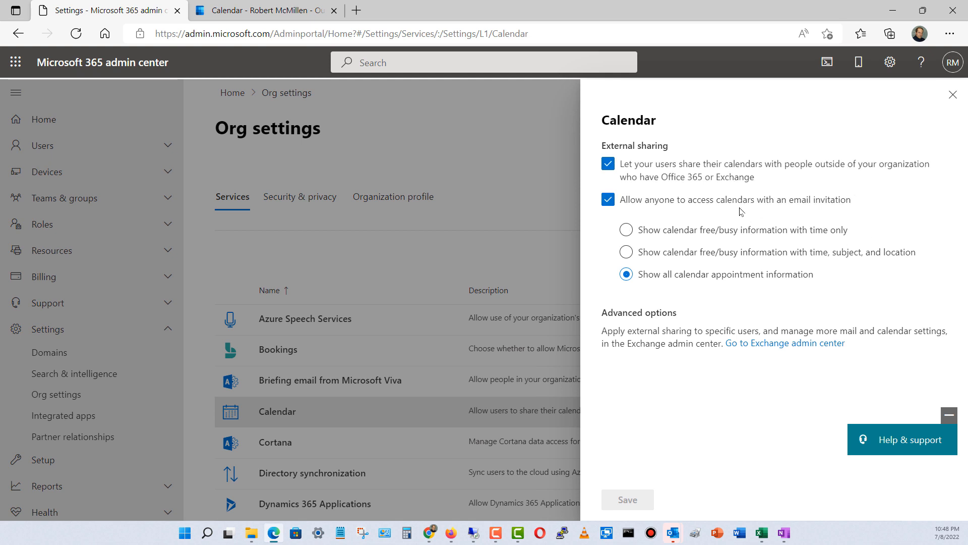
click(625, 252)
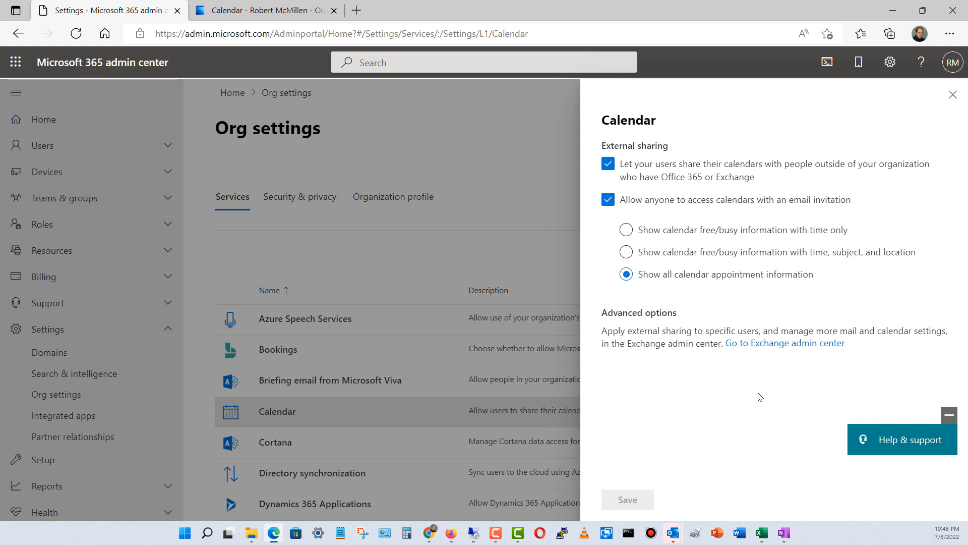
mouse_move(953, 62)
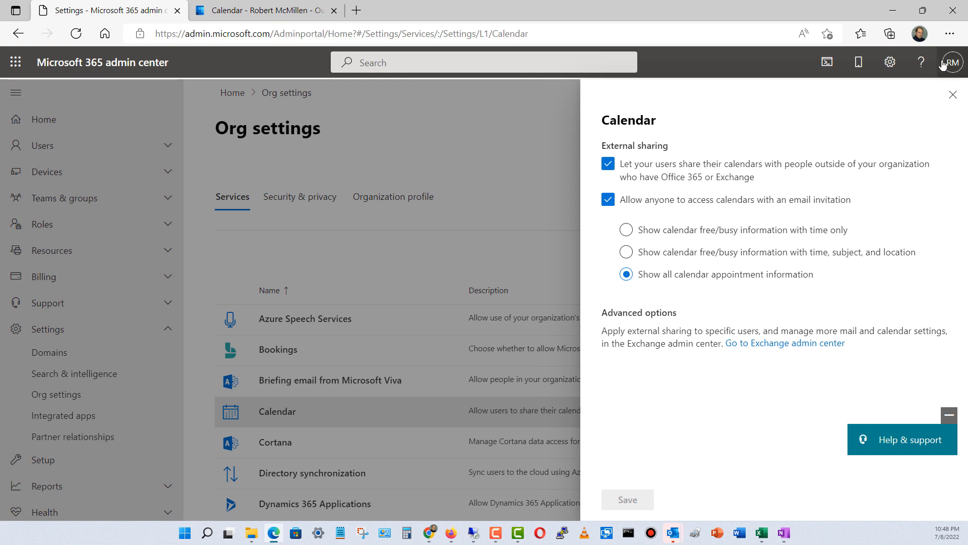
click(953, 93)
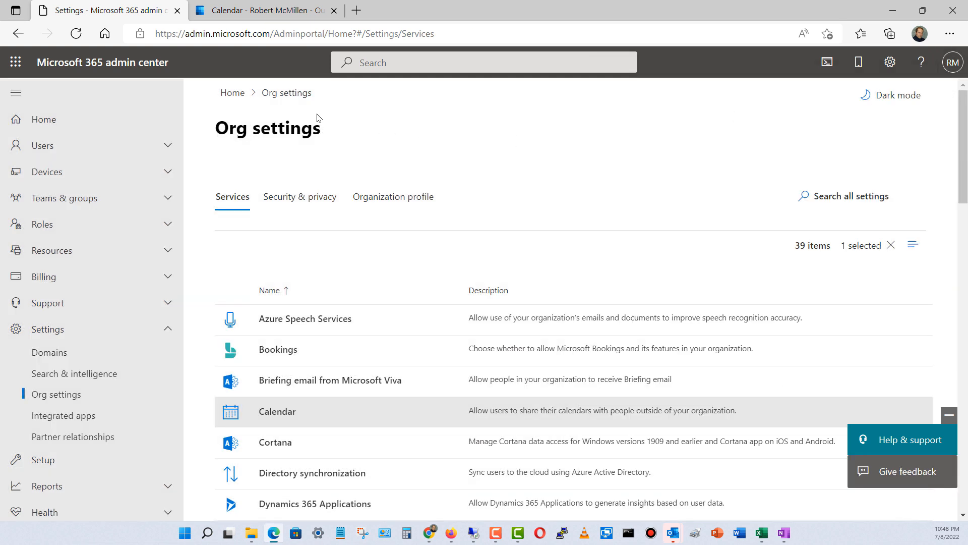
Switch to the Outlook calendar and bring up More options for 'Calendar' under My calendars
click(264, 10)
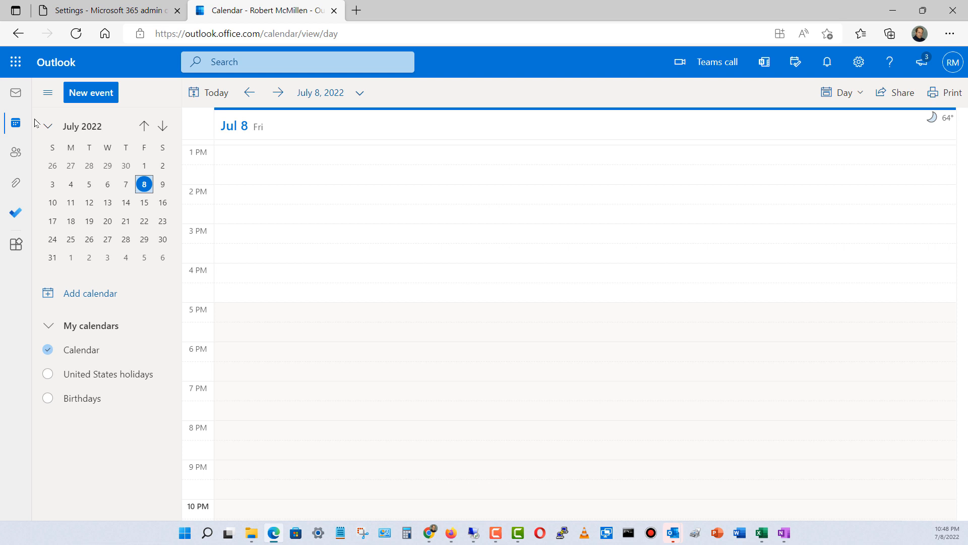
mouse_move(15, 123)
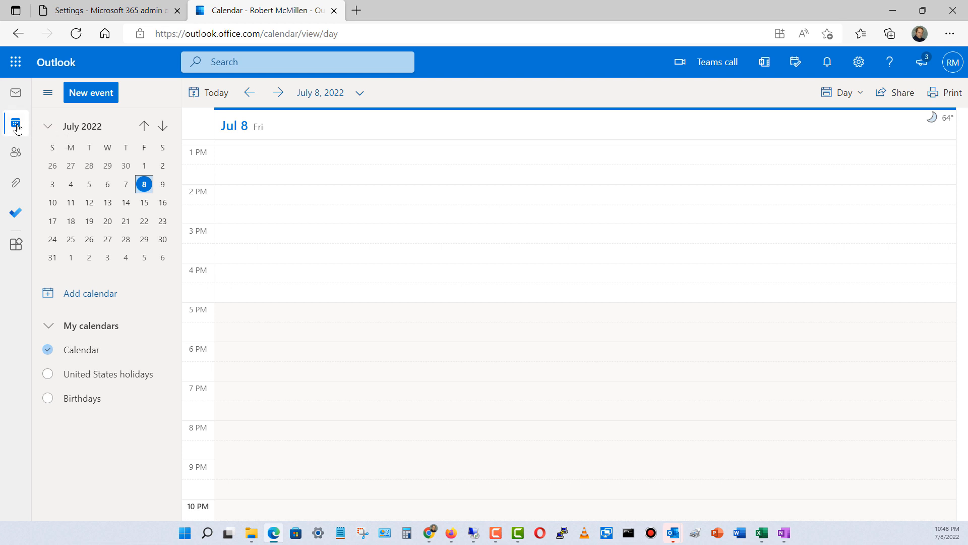
mouse_move(15, 123)
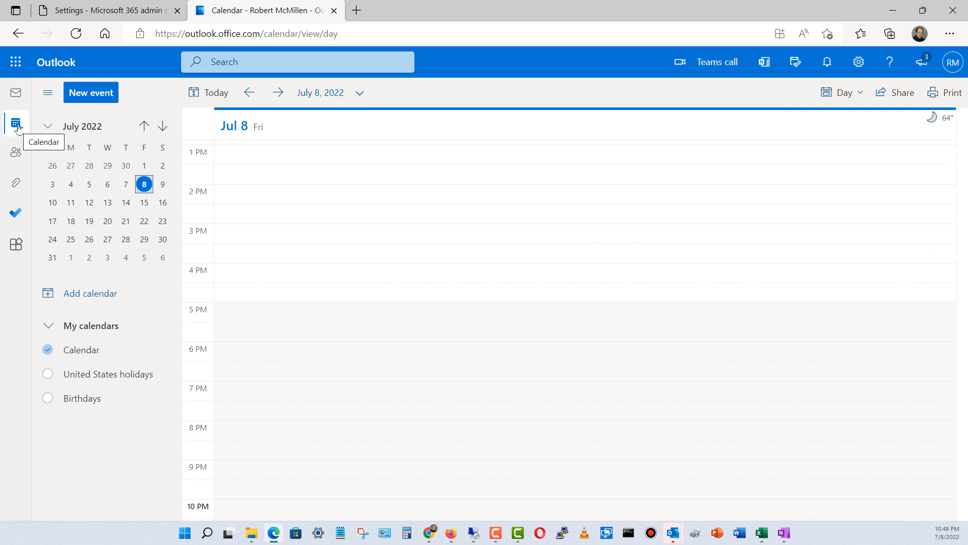
mouse_move(155, 353)
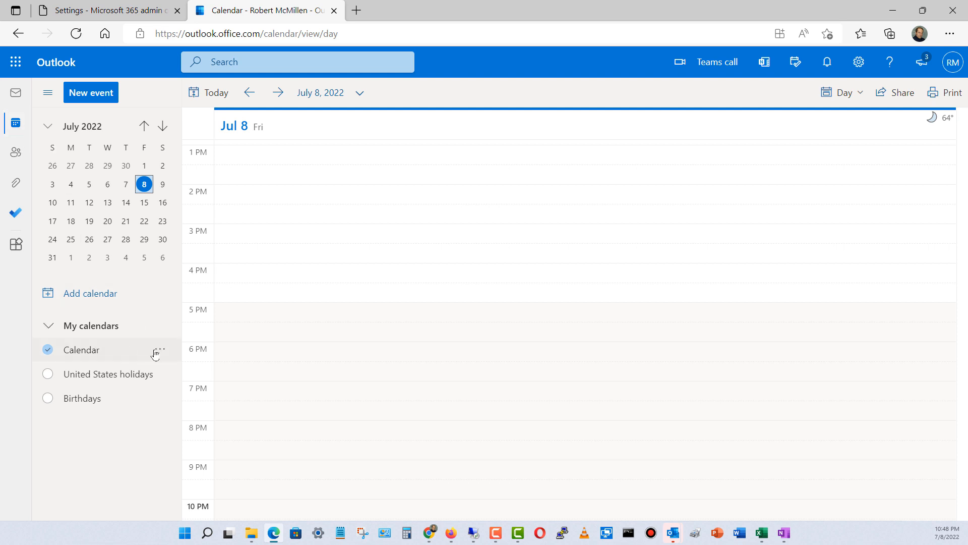
mouse_move(162, 350)
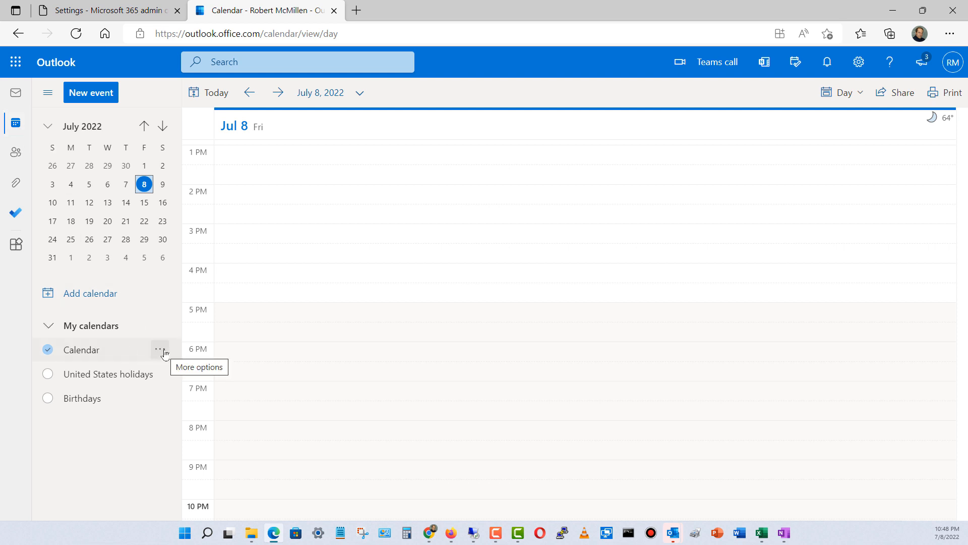
click(160, 350)
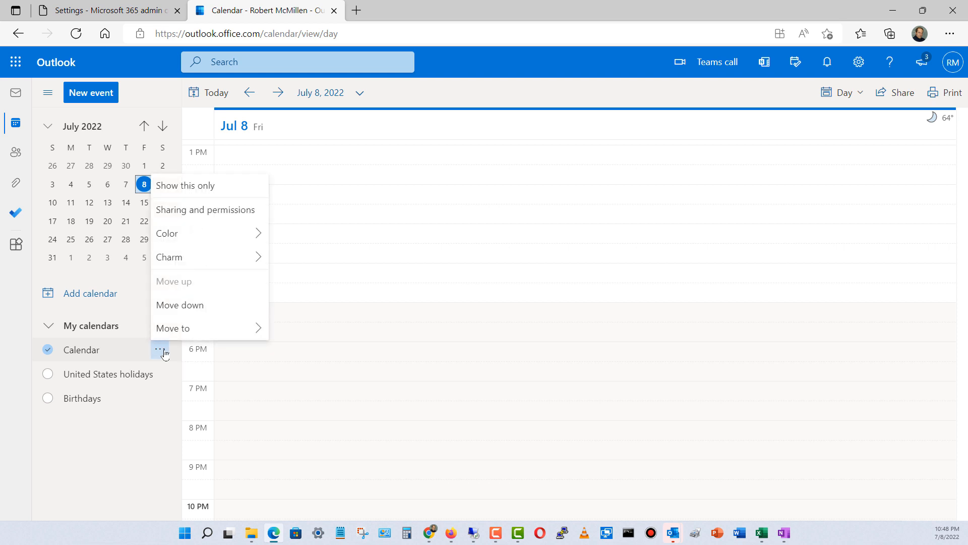
mouse_move(209, 233)
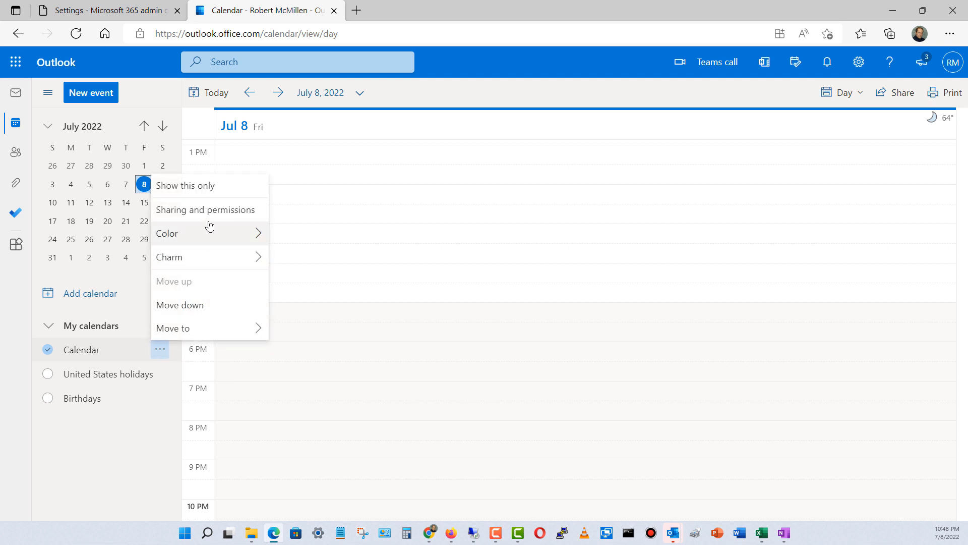
Share Calendar with the Gmail address at 'Can view all details', then switch to the Gmail inbox
click(205, 210)
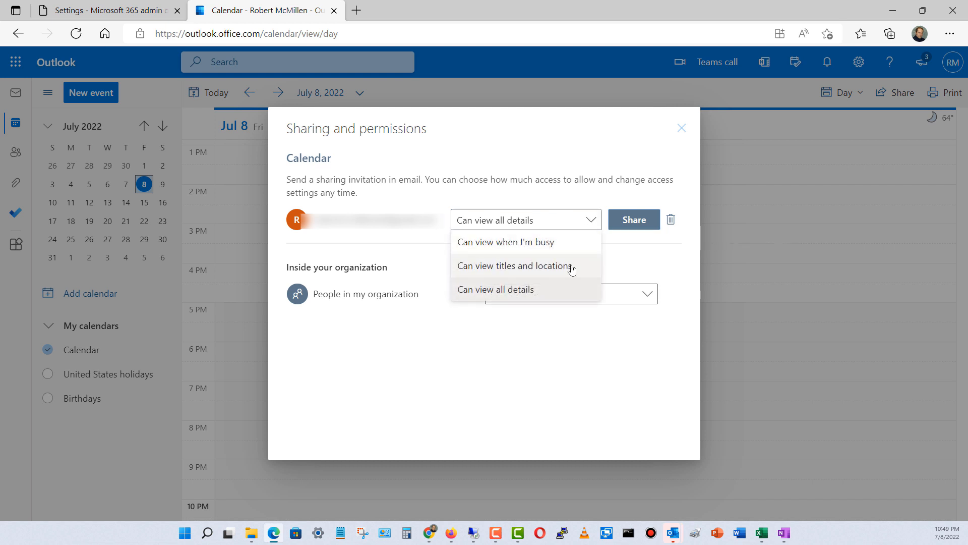
mouse_move(558, 282)
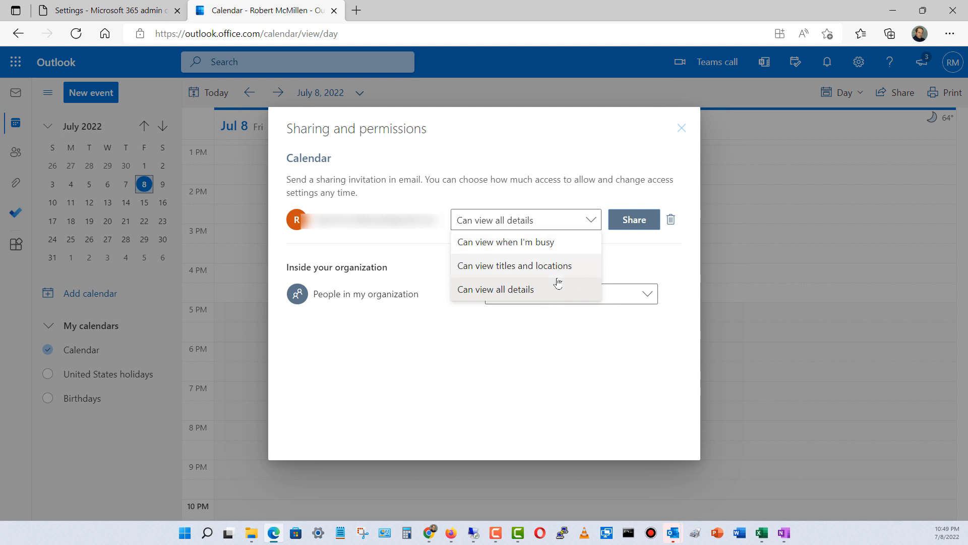
click(505, 241)
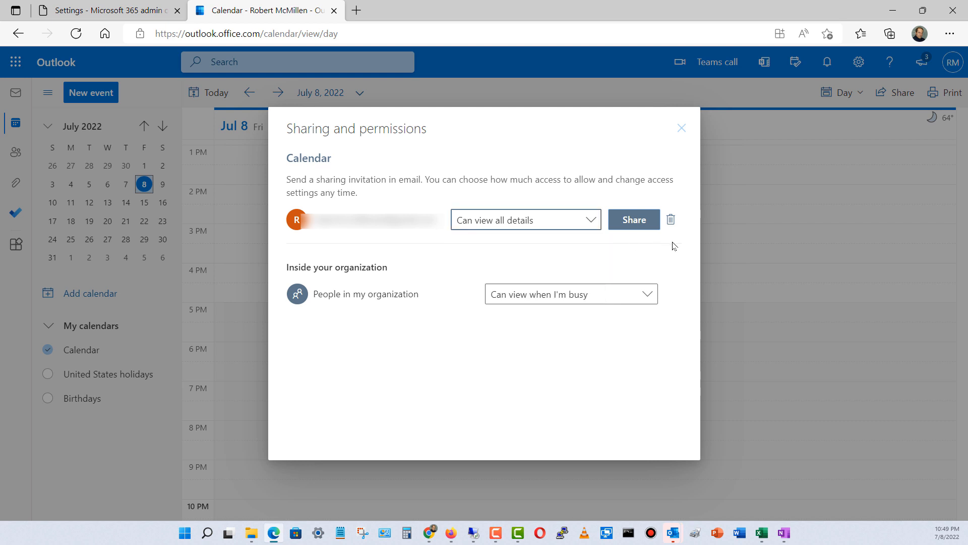
click(633, 219)
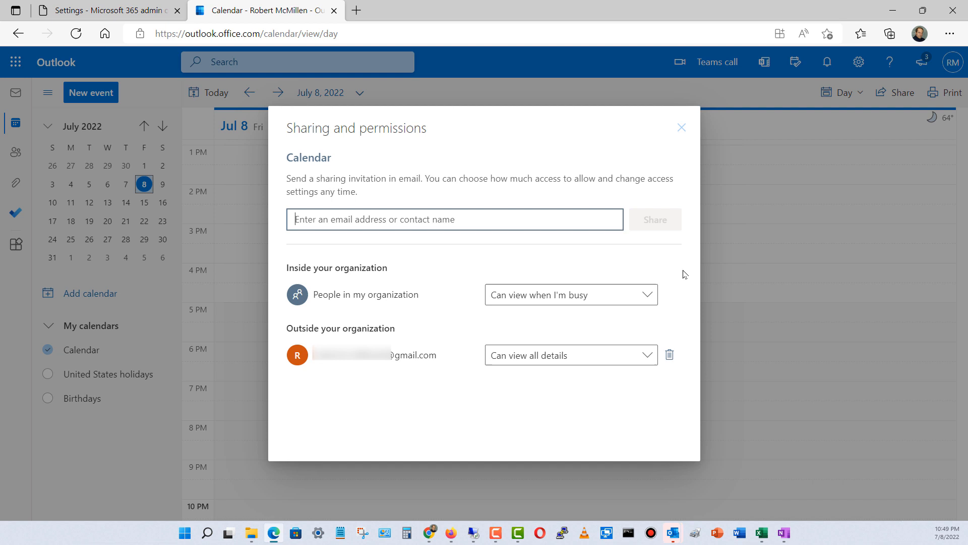
mouse_move(432, 407)
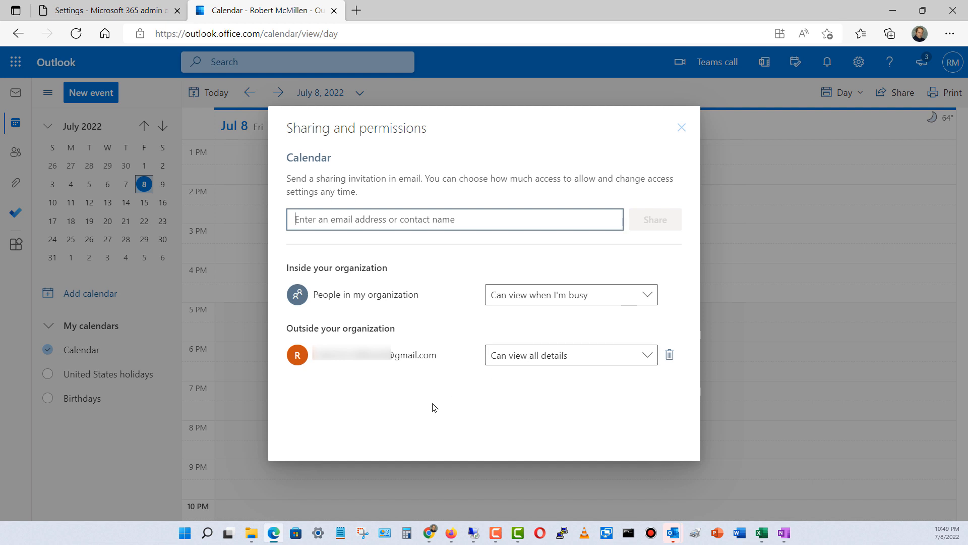
mouse_move(389, 418)
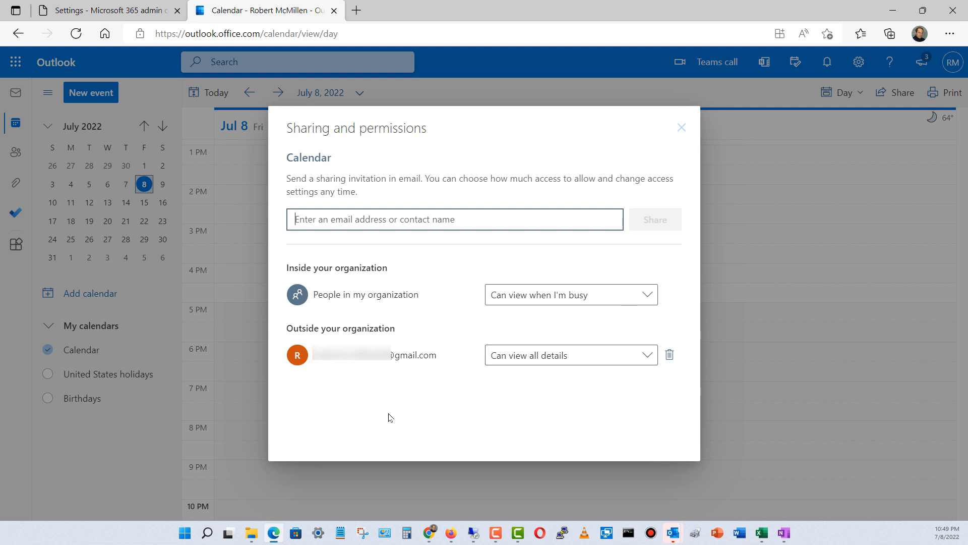
click(428, 533)
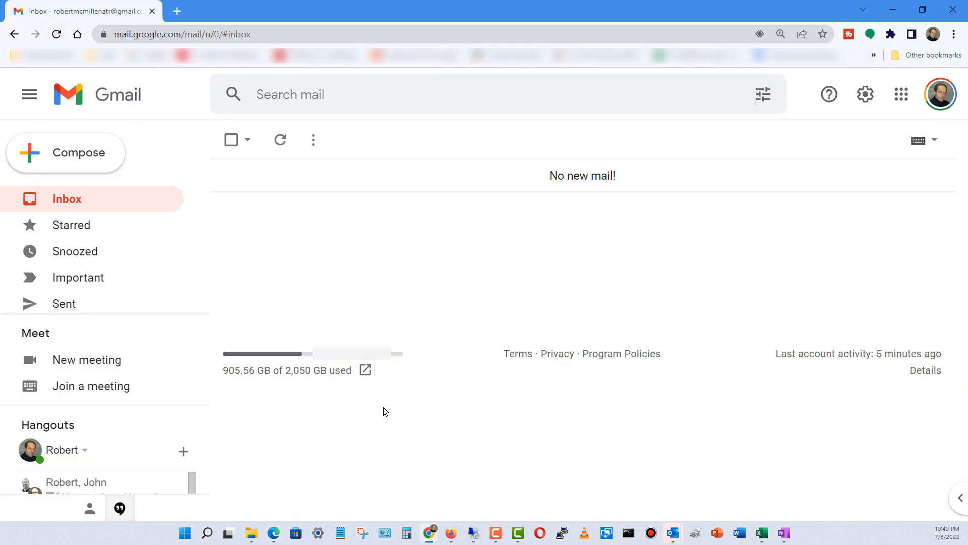
mouse_move(285, 155)
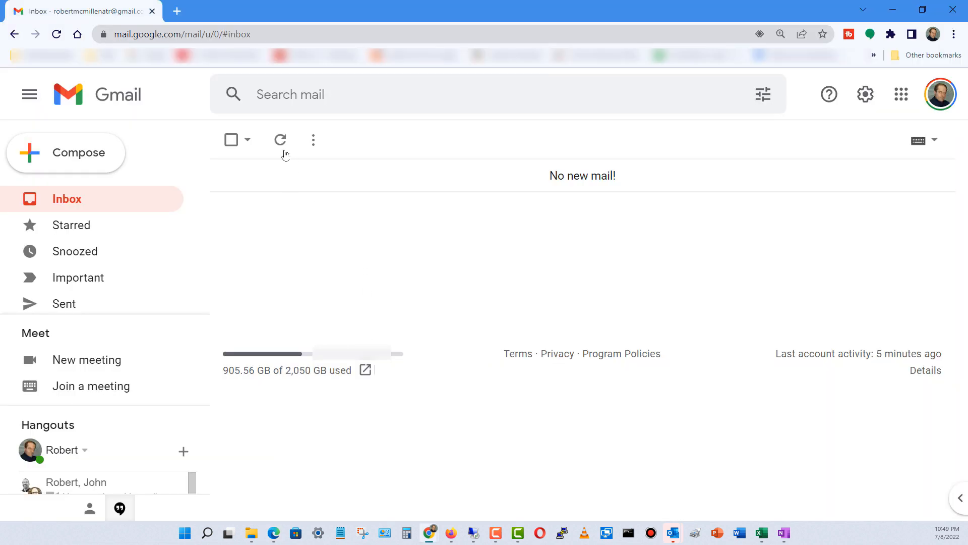
Refresh the Gmail inbox and open the 'You're invited to share this calendar' email
click(280, 139)
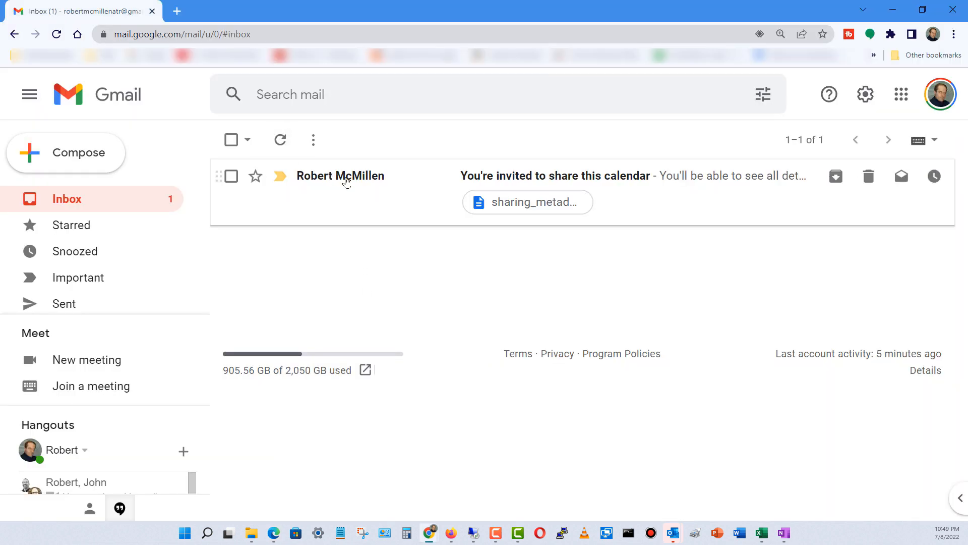
click(555, 175)
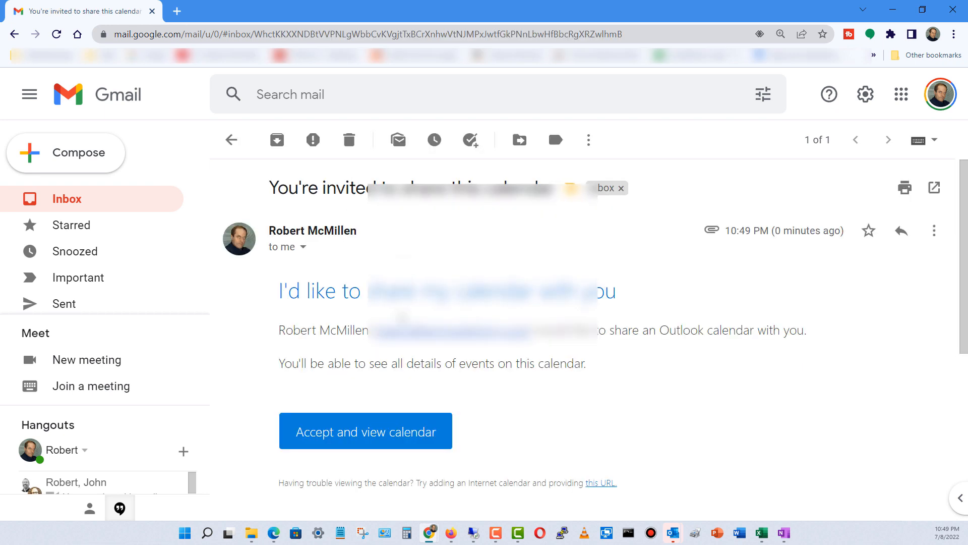
mouse_move(361, 432)
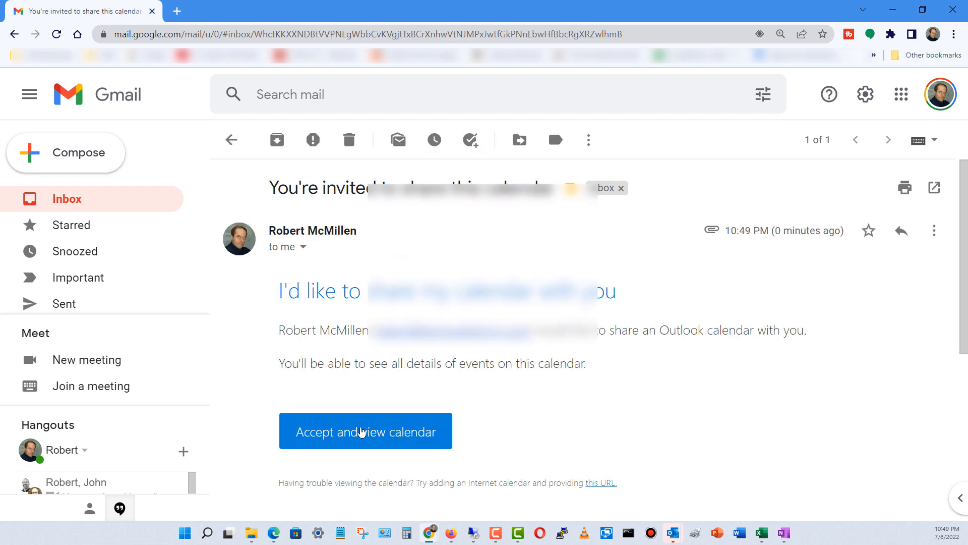
Accept the invitation, sign in to Outlook.com, and discard the Subscribe from web dialog
click(365, 431)
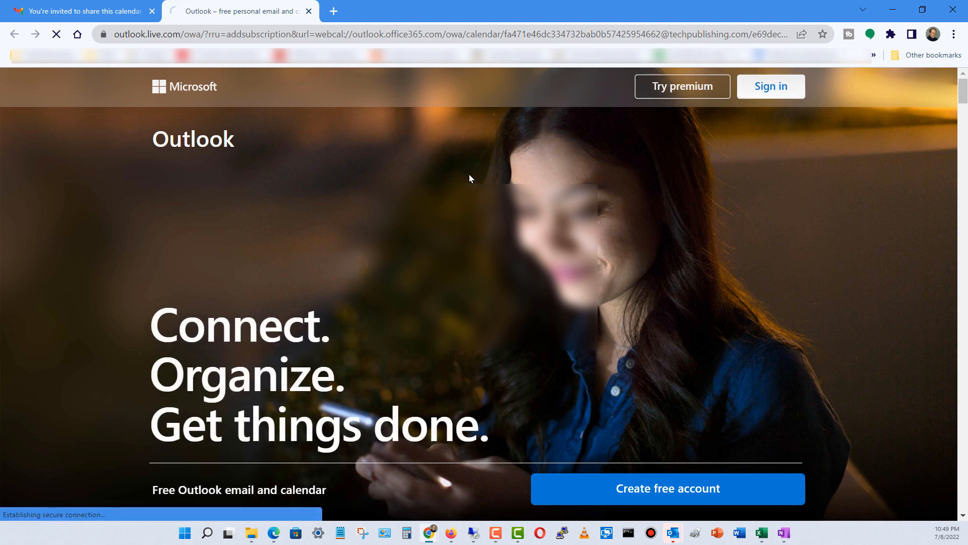
click(771, 86)
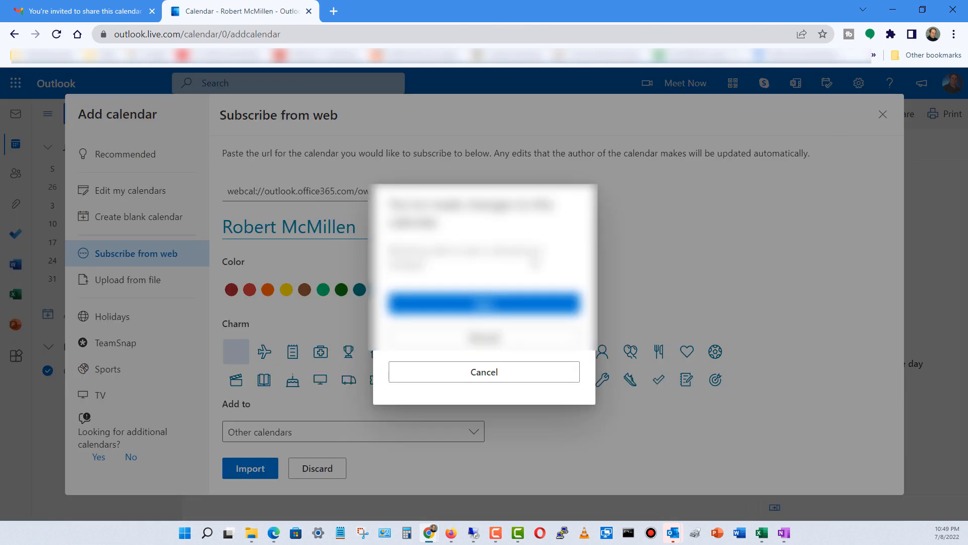
click(483, 372)
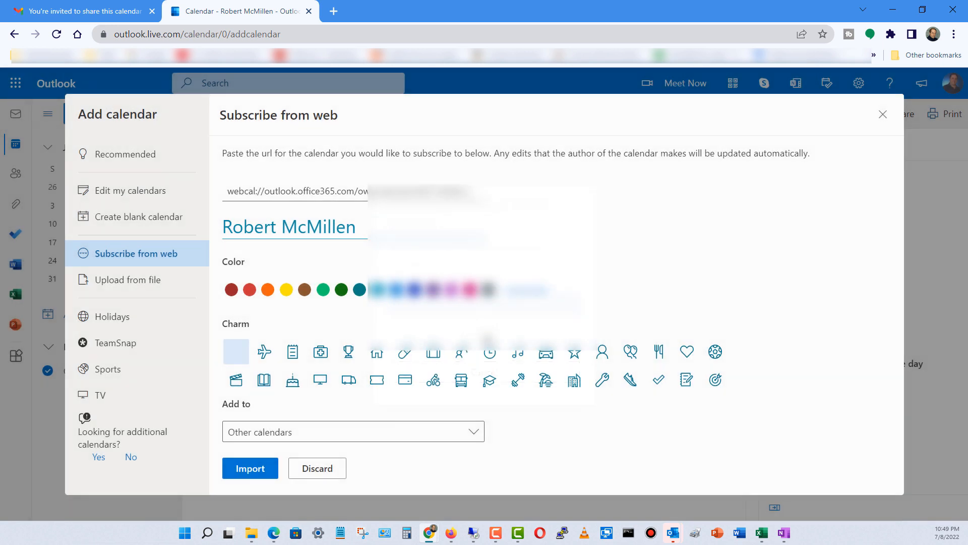
click(316, 467)
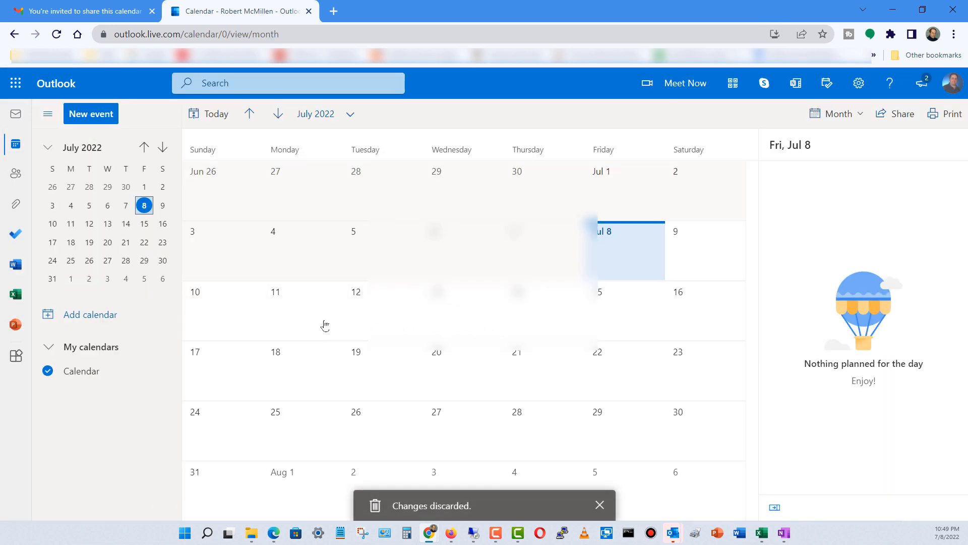